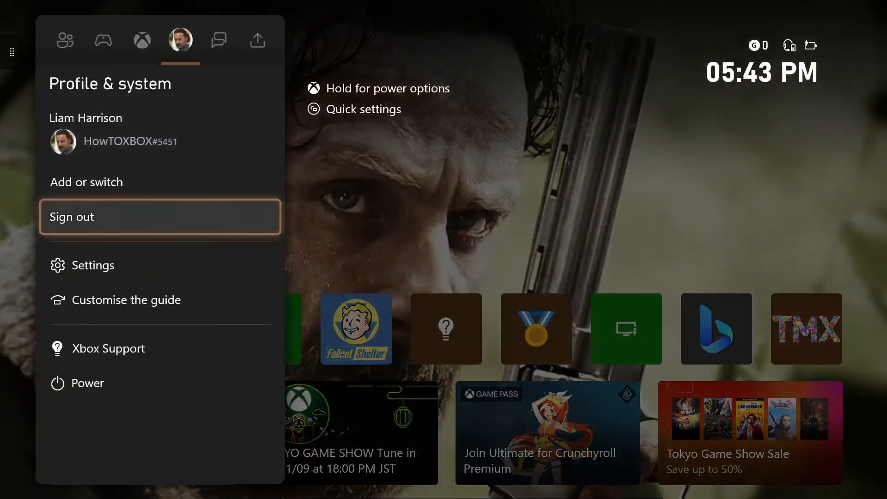
- Go to Settings > General > Online safety & family > Privacy & online safety
{"action": "left_click", "coordinate": [94, 265]}
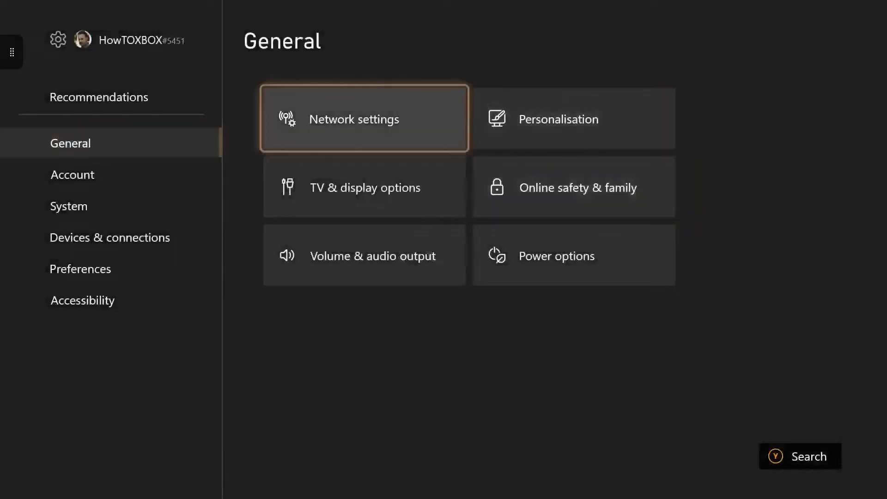
{"action": "left_click", "coordinate": [573, 187]}
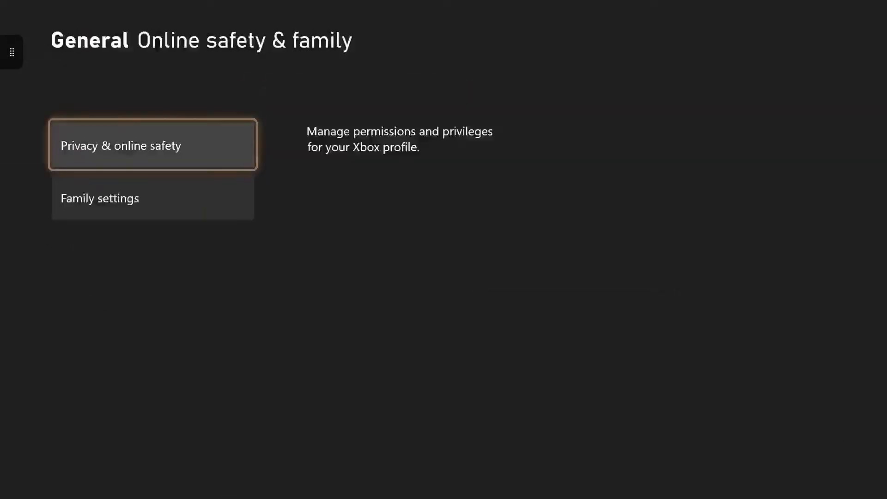
{"action": "left_click", "coordinate": [152, 144]}
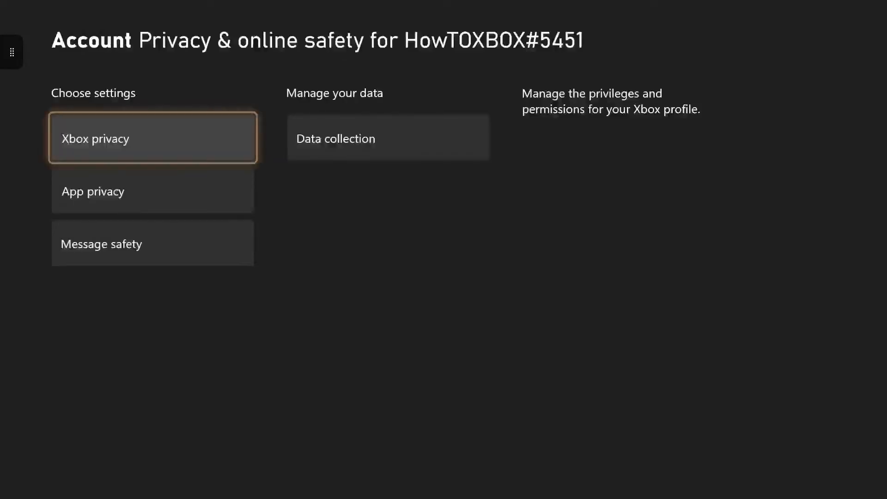
- Preview Teen and Adult Xbox privacy defaults, keep Adult, and open the detailed categories
{"action": "left_click", "coordinate": [152, 138]}
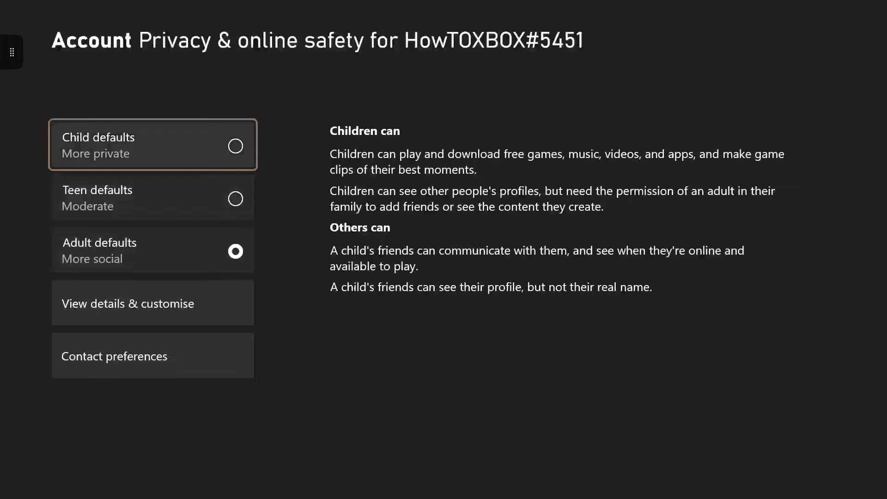
{"action": "left_click", "coordinate": [153, 196]}
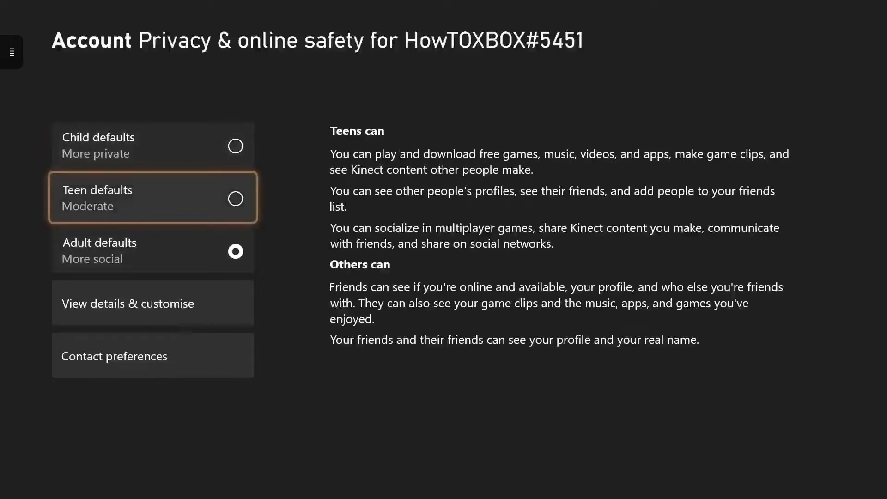
{"action": "left_click", "coordinate": [153, 250]}
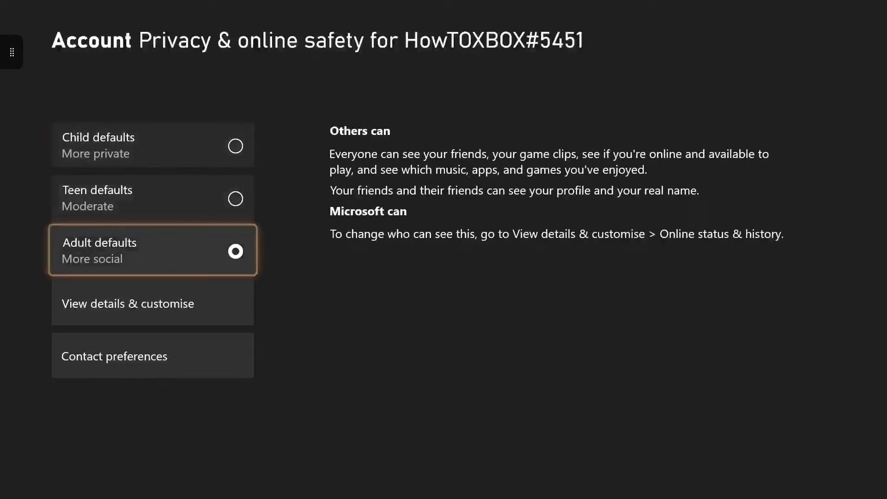
{"action": "left_click", "coordinate": [152, 303]}
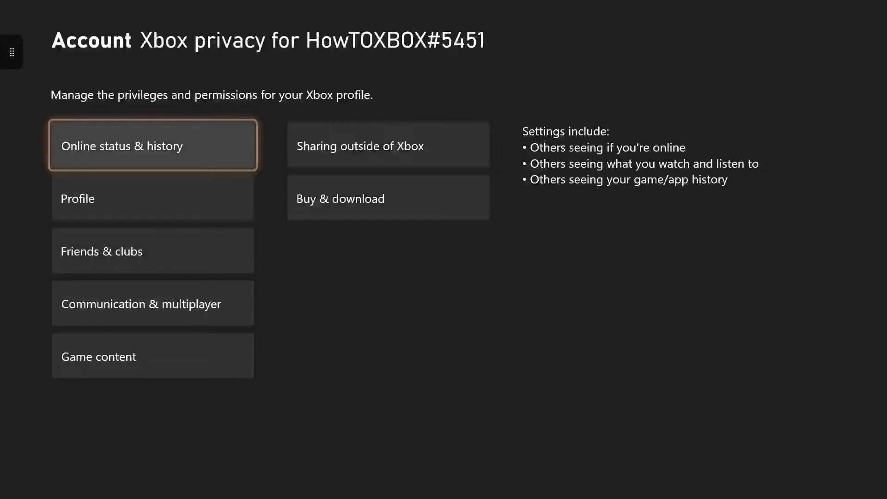
{"action": "left_click", "coordinate": [152, 144]}
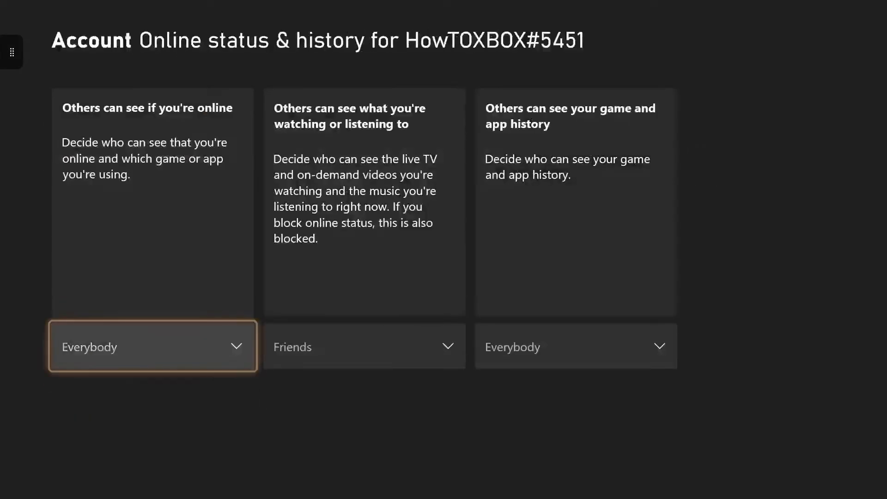
{"action": "left_click", "coordinate": [363, 345]}
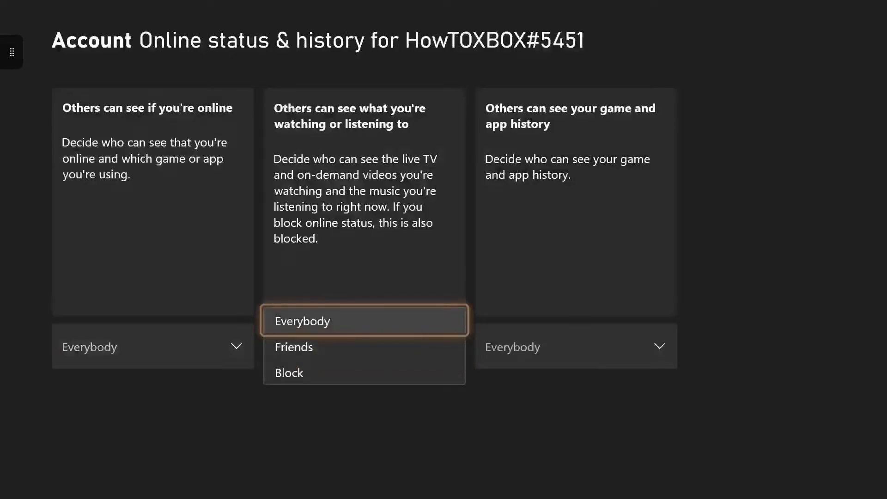
{"action": "left_click", "coordinate": [293, 347]}
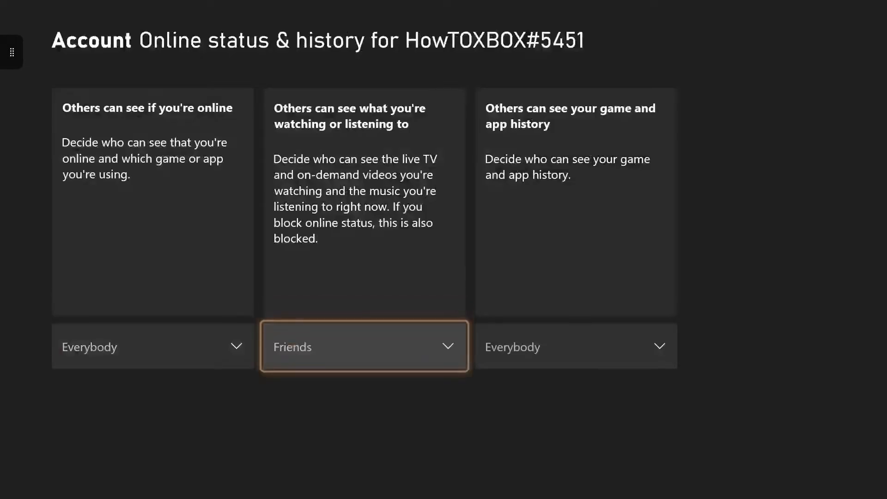
{"action": "left_click", "coordinate": [575, 346]}
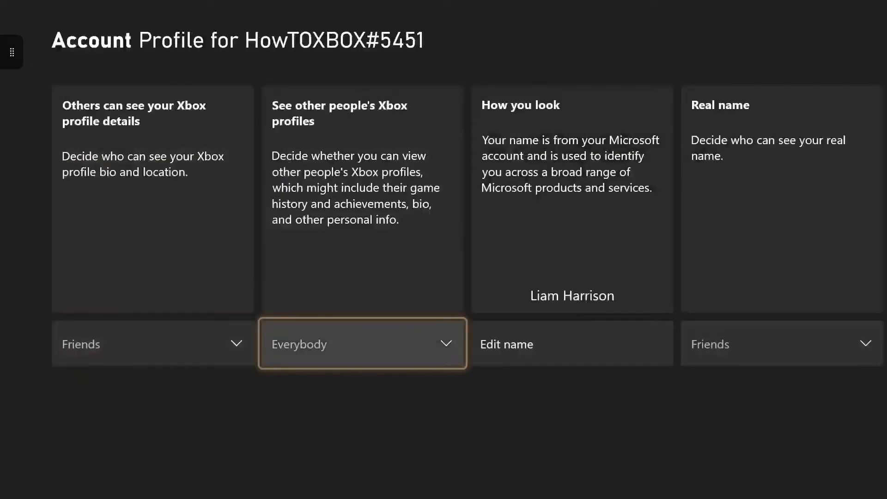
{"action": "scroll", "scroll_direction": "right", "scroll_amount": 3}
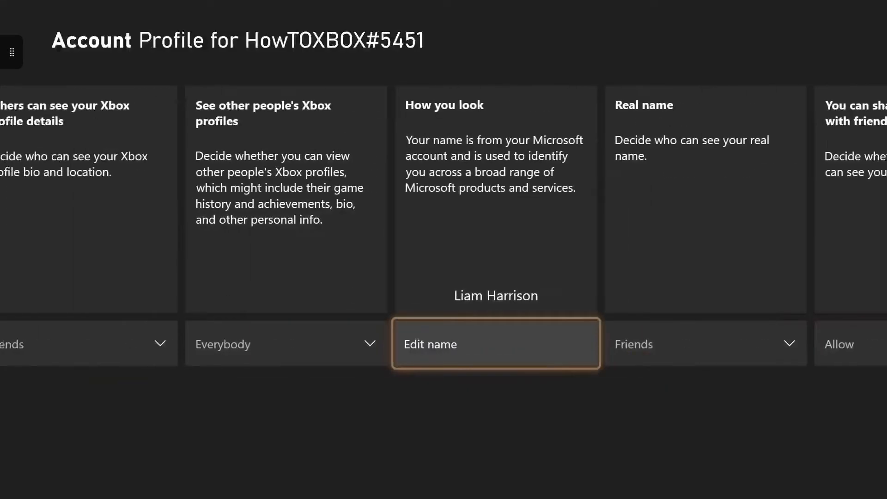
{"action": "scroll", "scroll_direction": "left", "scroll_amount": 3}
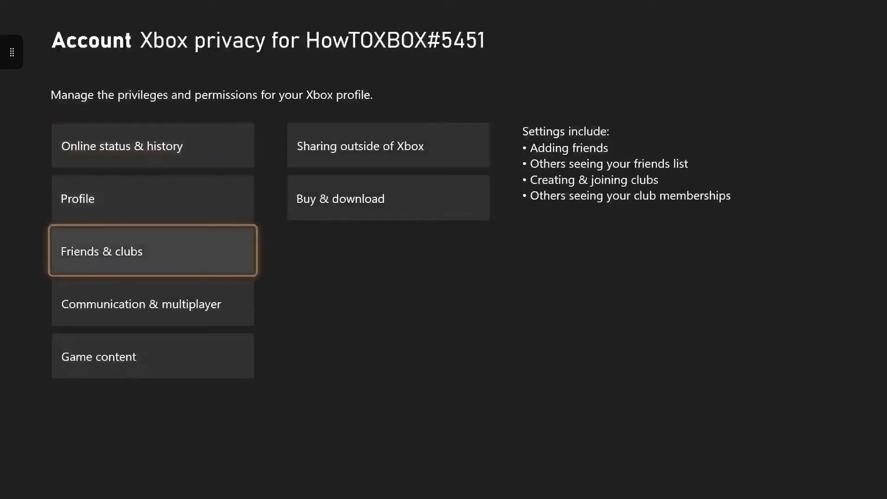
- Review Friends & clubs and Game content options unchanged, then select Sharing outside of Xbox
{"action": "left_click", "coordinate": [152, 250]}
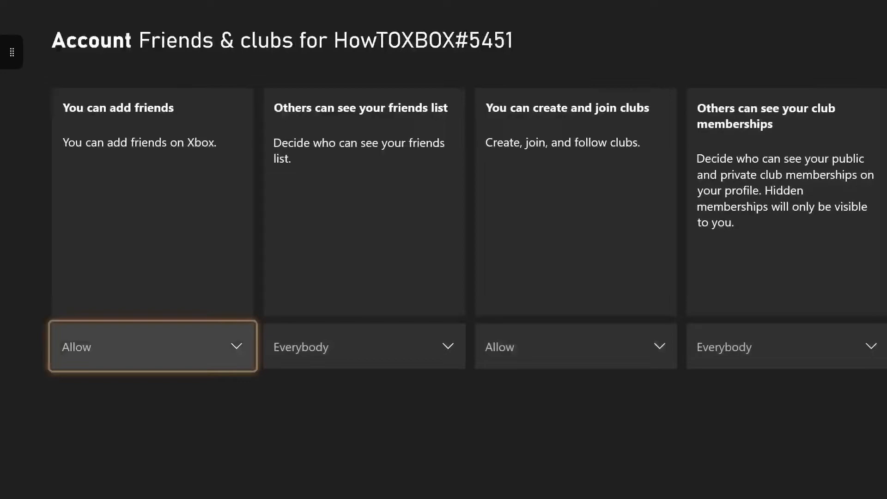
{"action": "key", "text": "Escape"}
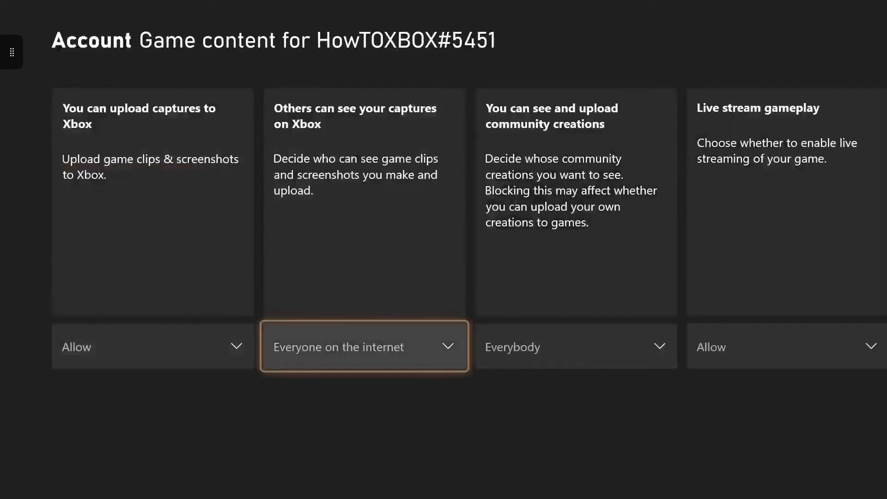
{"action": "scroll", "scroll_direction": "right", "scroll_amount": 3}
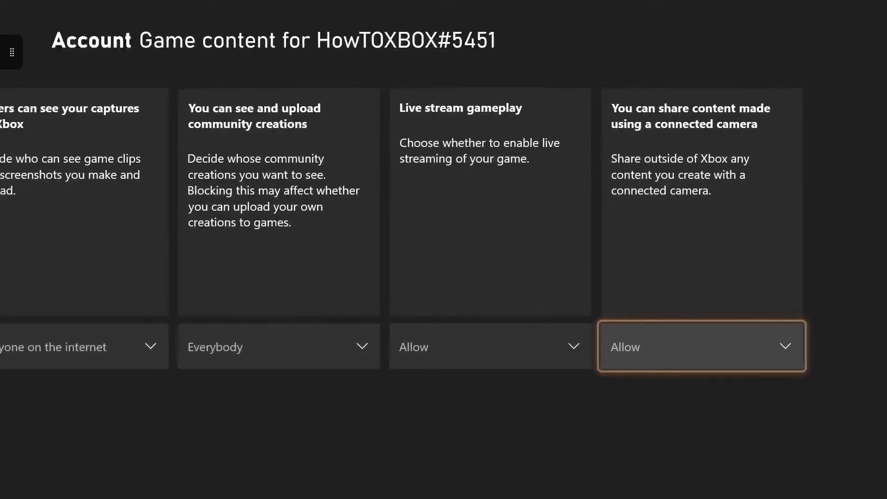
{"action": "scroll", "scroll_direction": "left", "scroll_amount": 3}
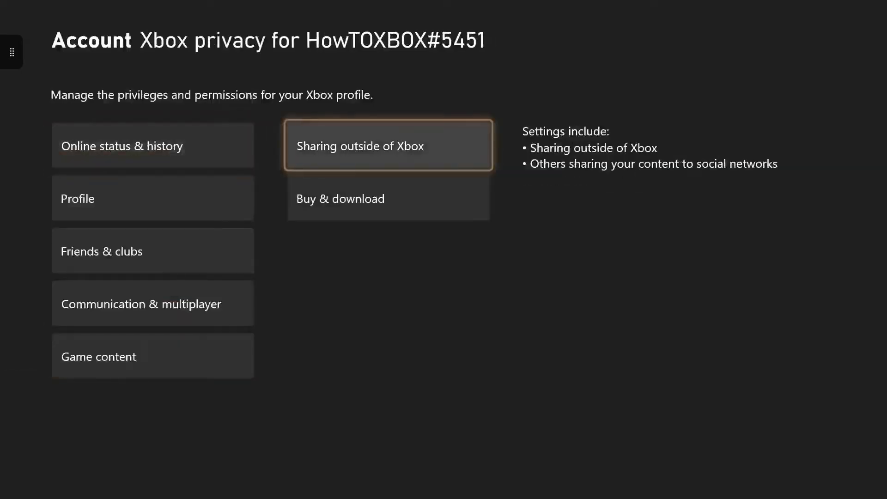
{"action": "left_click", "coordinate": [388, 144]}
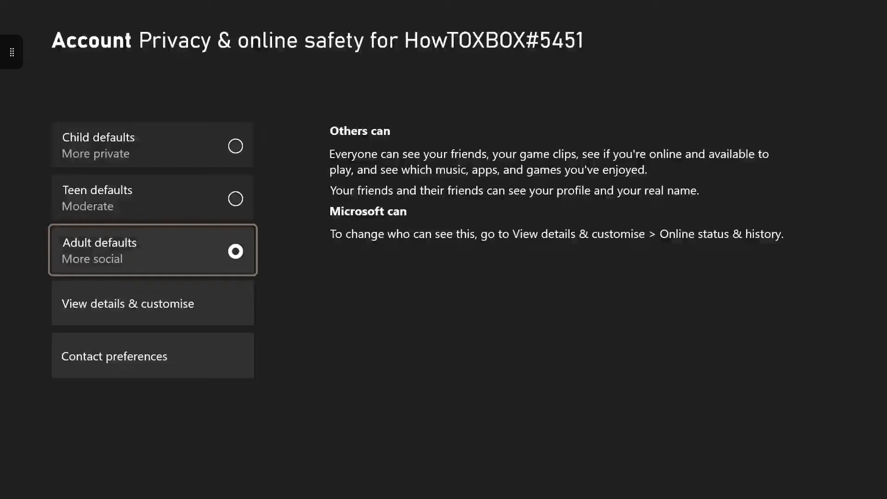
- Return to Privacy & online safety, then review App privacy's General options without changes
{"action": "left_click", "coordinate": [151, 355]}
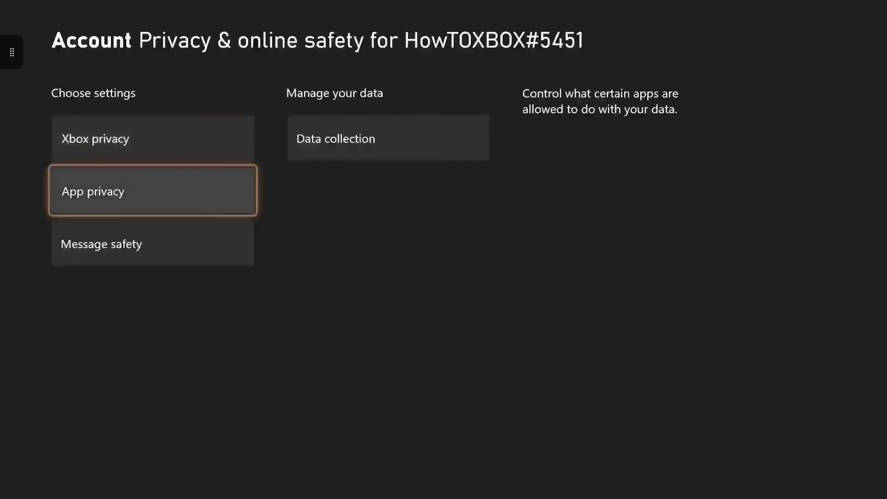
{"action": "left_click", "coordinate": [152, 191]}
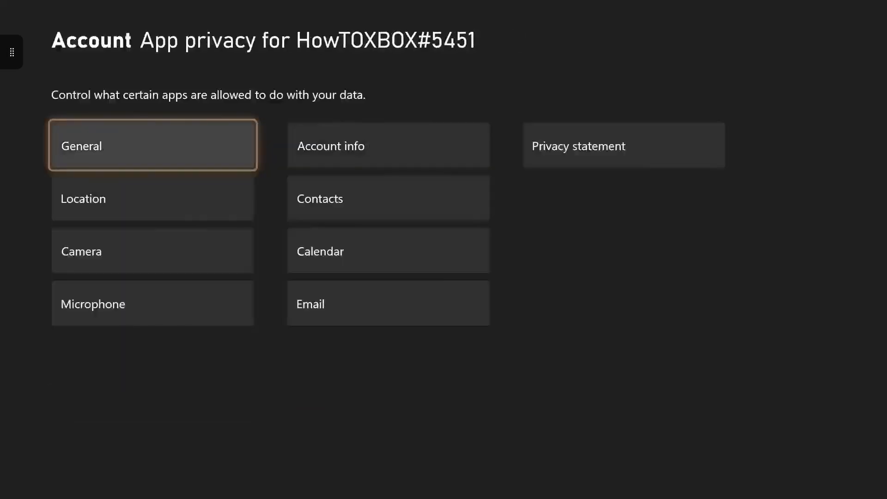
{"action": "left_click", "coordinate": [152, 198]}
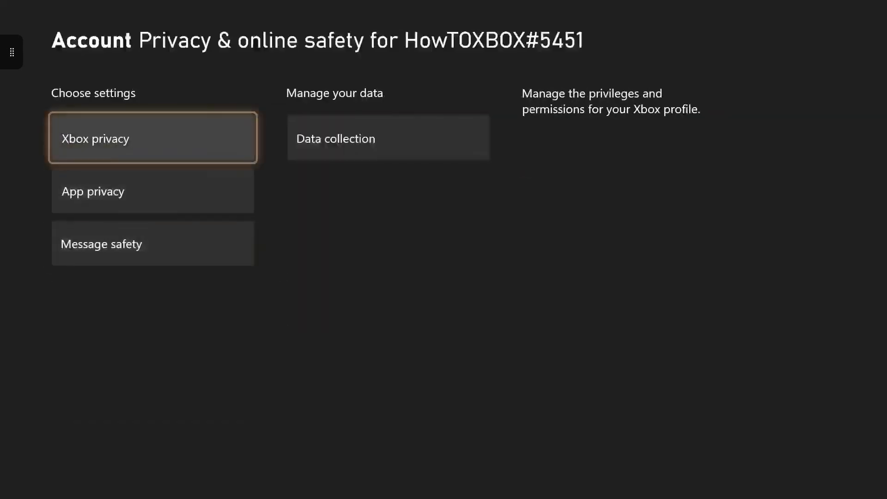
- Reopen Xbox privacy and confirm Adult defaults for the profile
{"action": "left_click", "coordinate": [152, 138]}
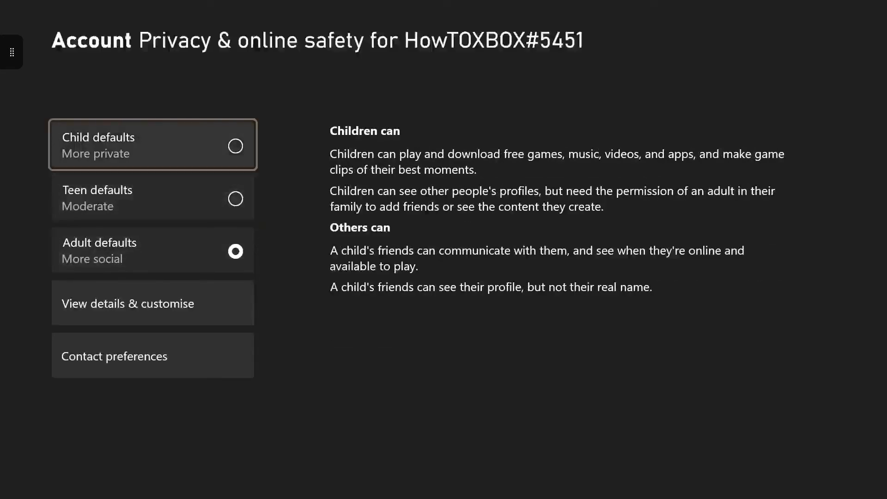
{"action": "left_click", "coordinate": [152, 250]}
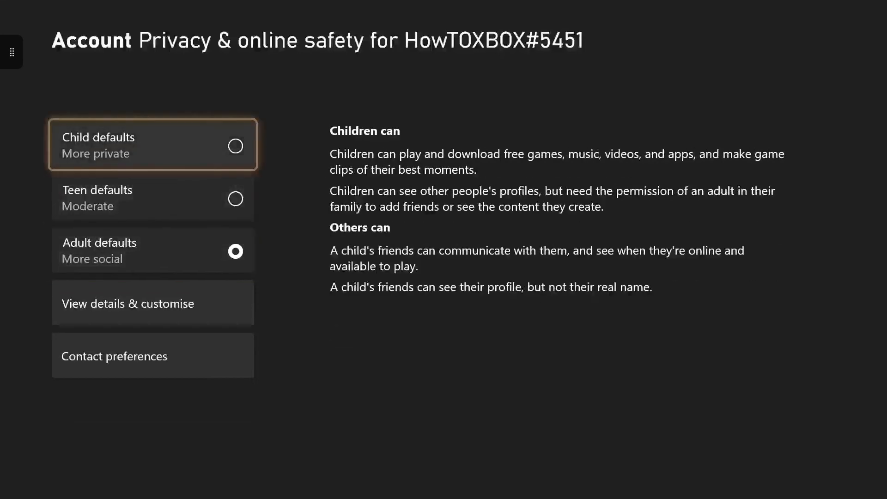
{"action": "left_click", "coordinate": [153, 250]}
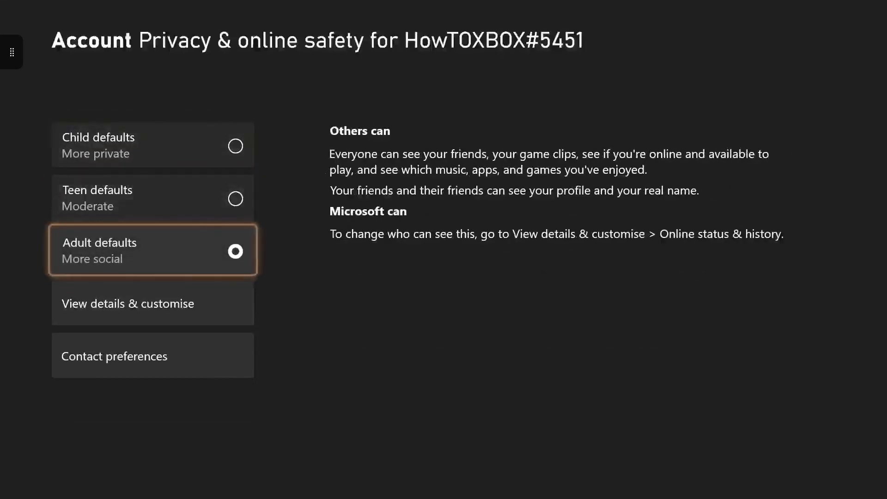